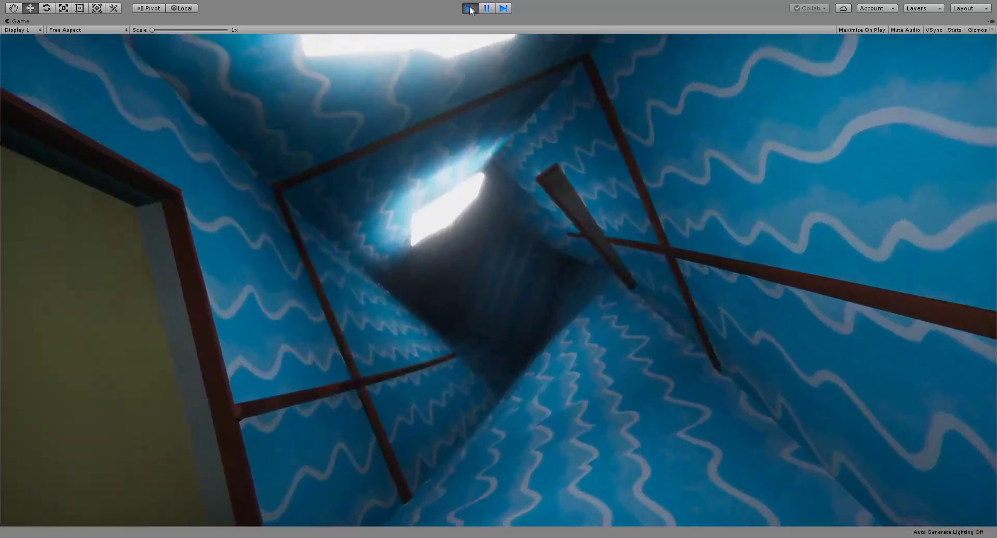
- Exit play mode so the editor layout with scene, project and inspector returns
{"action": "left_click", "coordinate": [469, 9]}
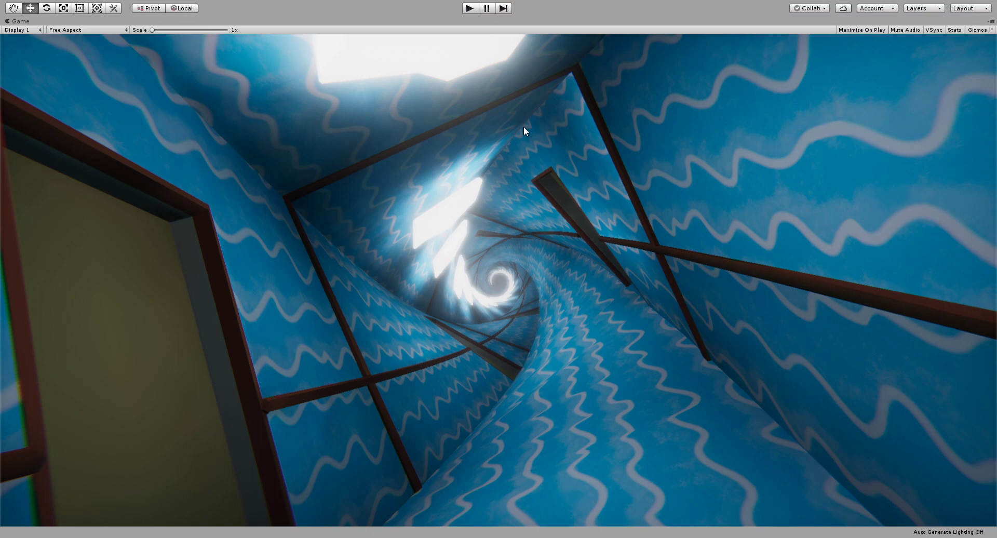
{"action": "mouse_move", "coordinate": [560, 148]}
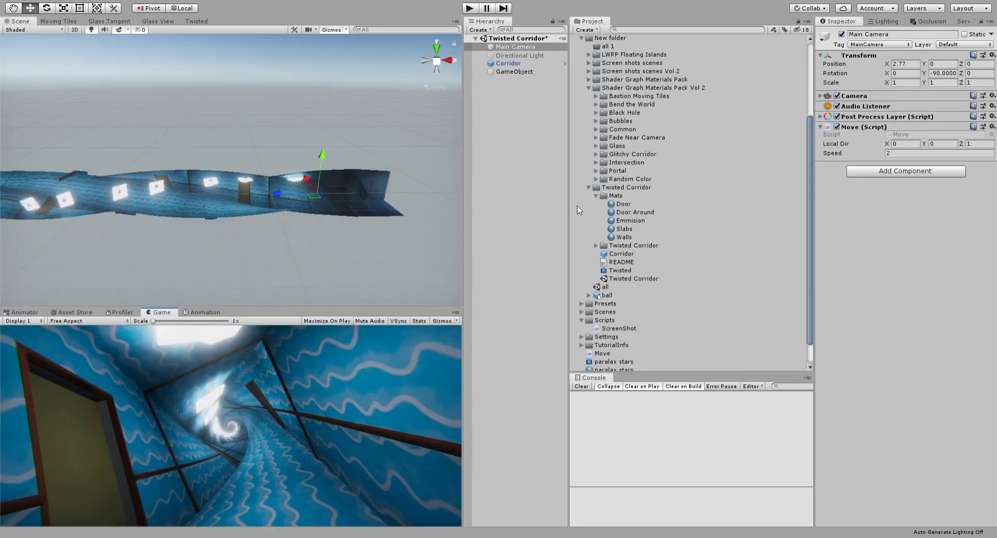
- Inspect the Door and the five corridor materials, then open the Twisted shader graph
{"action": "scroll", "scroll_direction": "down", "scroll_amount": 3}
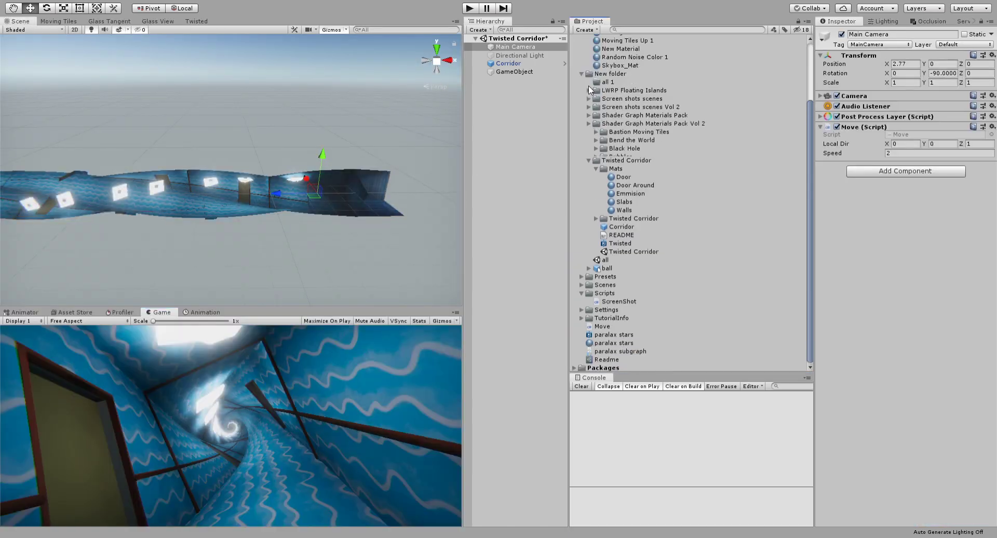
{"action": "left_click", "coordinate": [622, 177]}
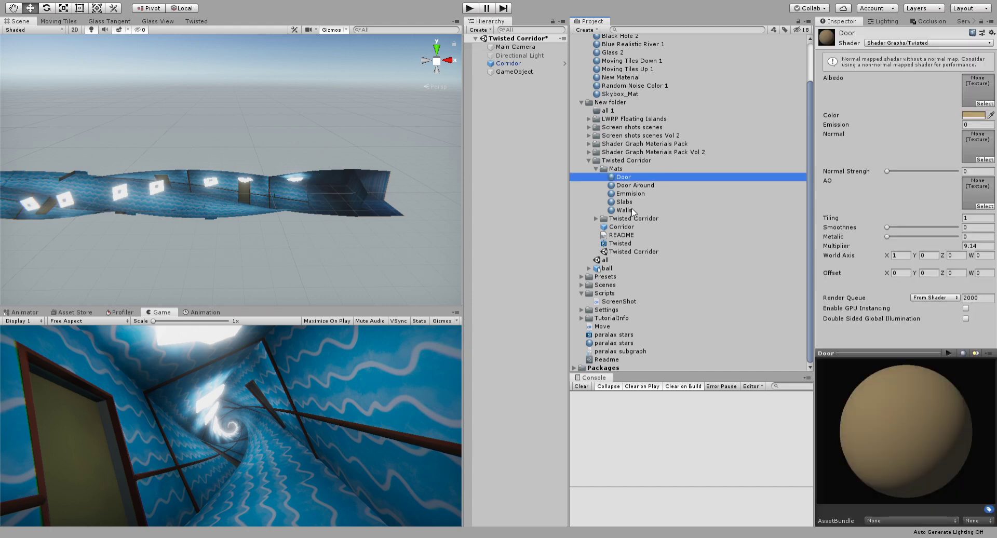
{"action": "left_click", "coordinate": [624, 209]}
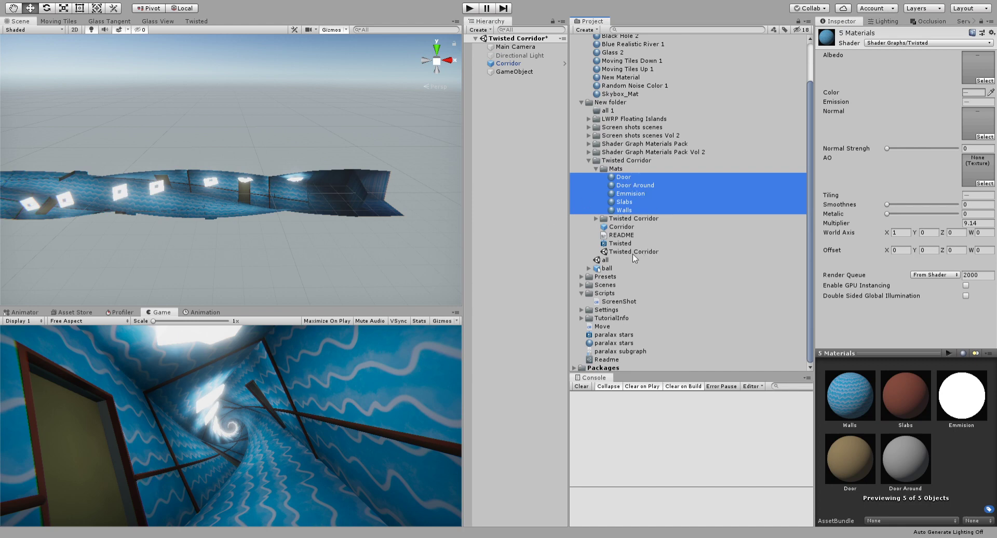
{"action": "left_click", "coordinate": [620, 243]}
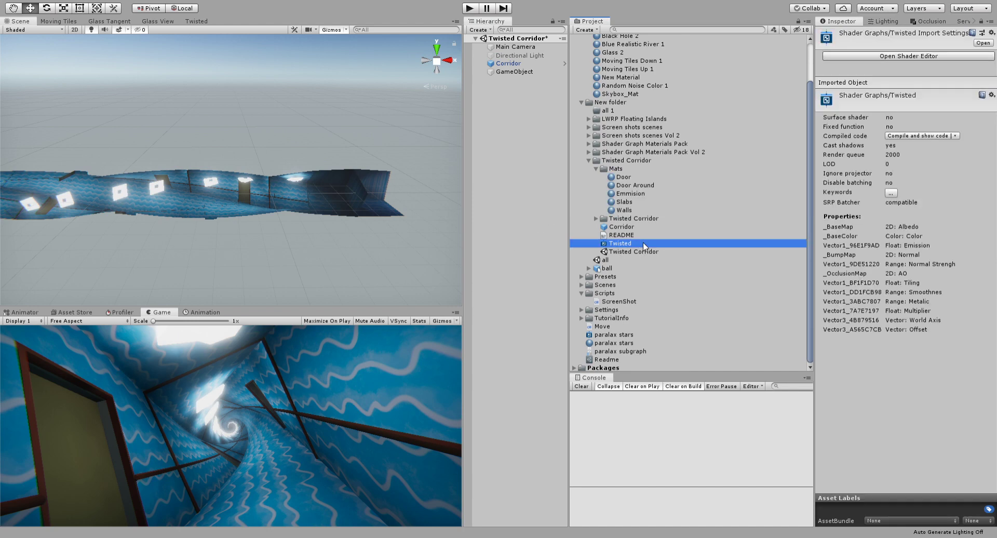
{"action": "double_click", "coordinate": [619, 244]}
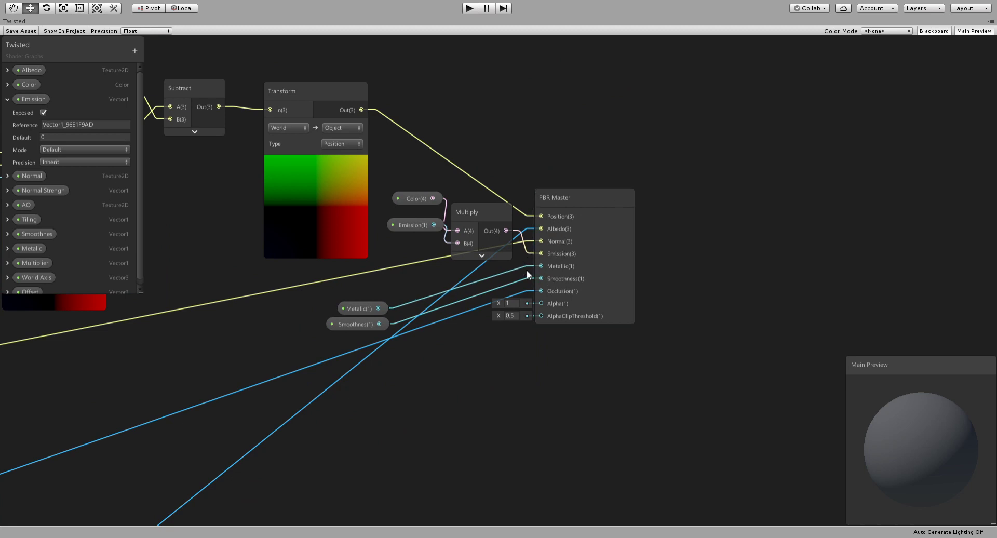
{"action": "mouse_move", "coordinate": [399, 251]}
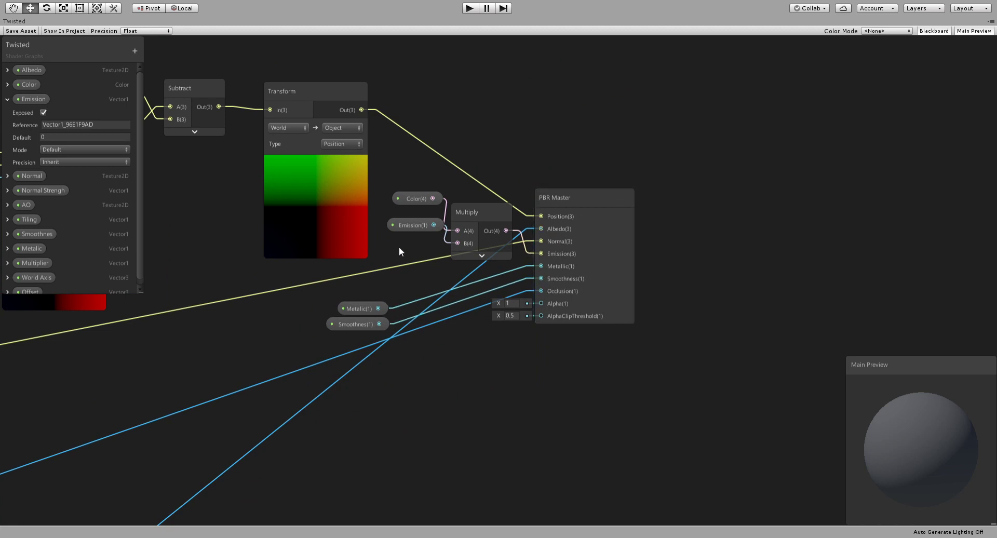
{"action": "scroll", "scroll_direction": "down", "scroll_amount": 3}
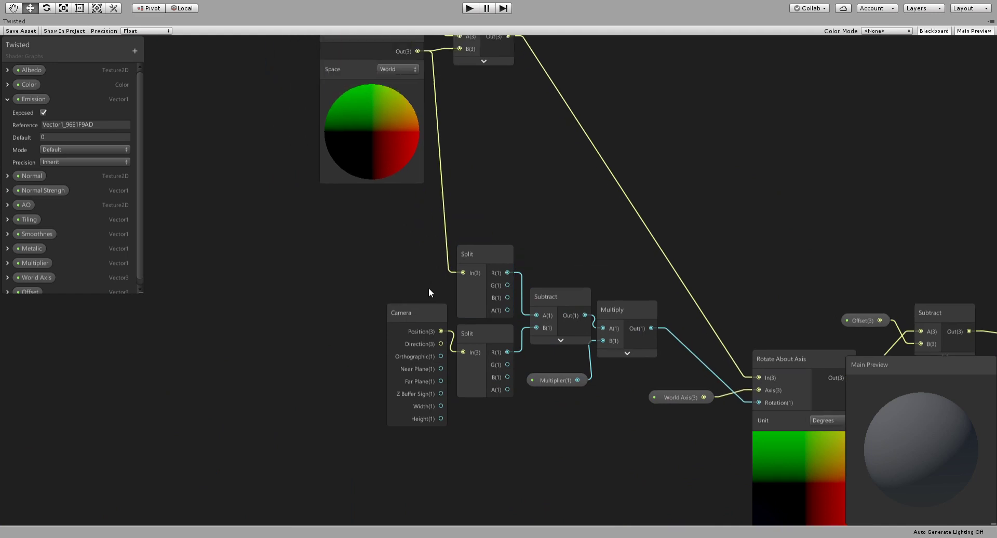
{"action": "left_click", "coordinate": [401, 314]}
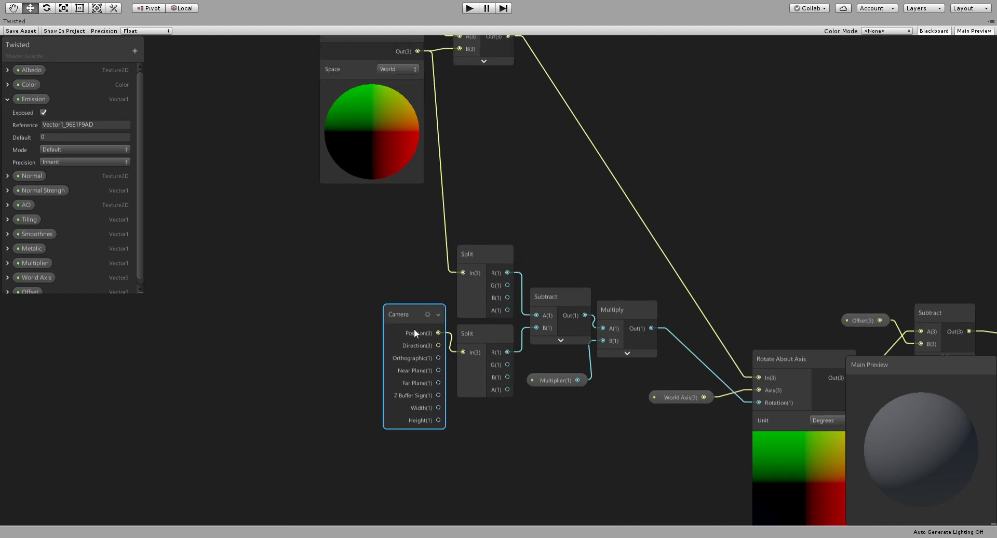
{"action": "left_click_drag", "start_coordinate": [413, 313], "coordinate": [391, 321]}
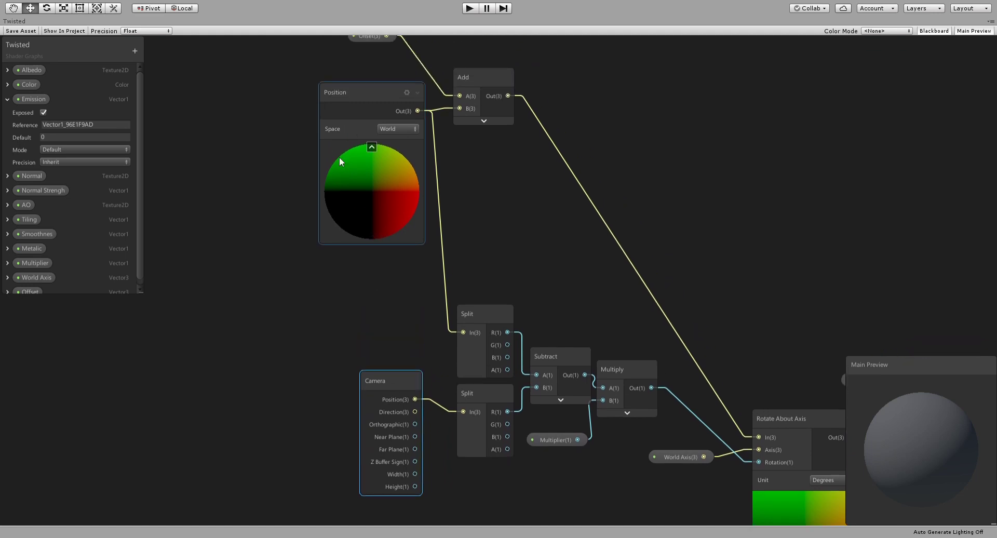
{"action": "mouse_move", "coordinate": [349, 174]}
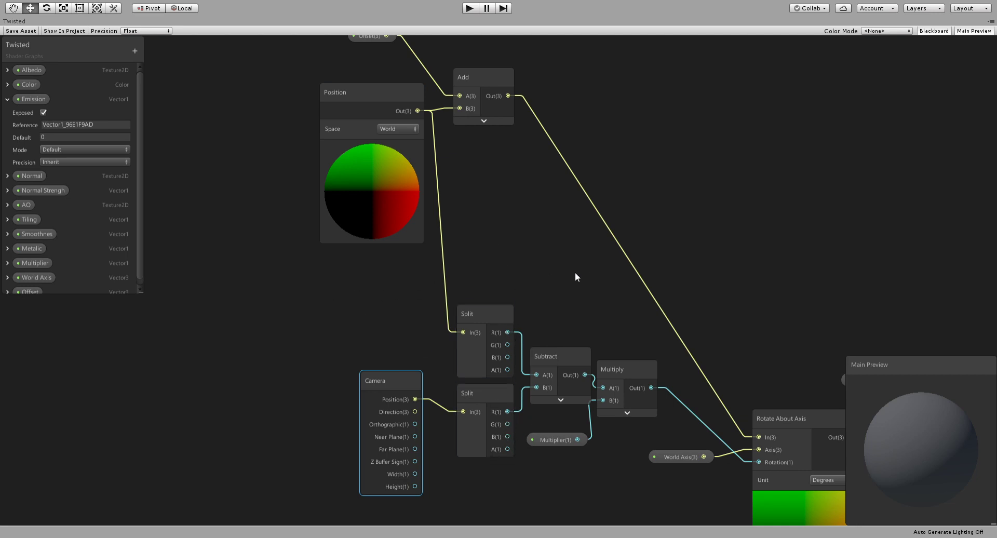
{"action": "mouse_move", "coordinate": [549, 260]}
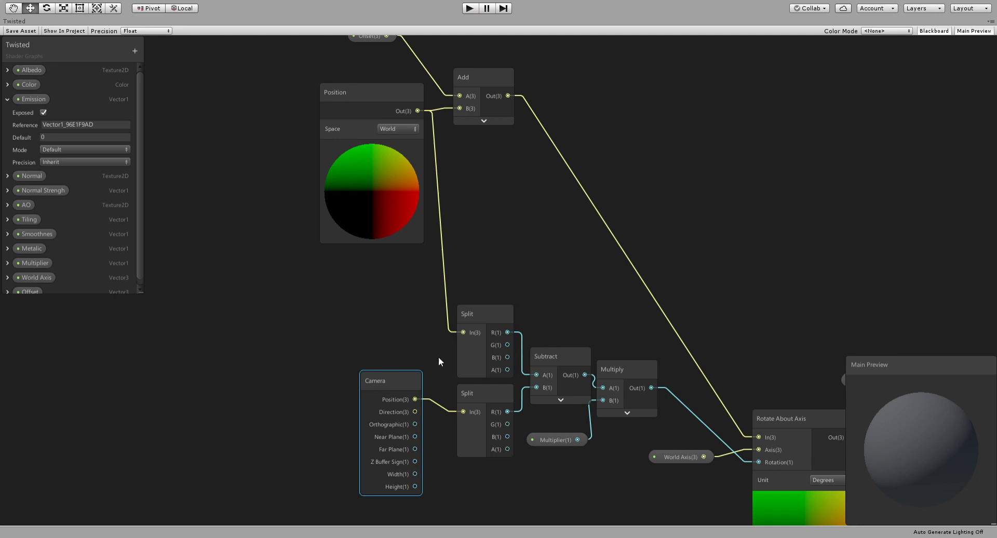
{"action": "mouse_move", "coordinate": [508, 243]}
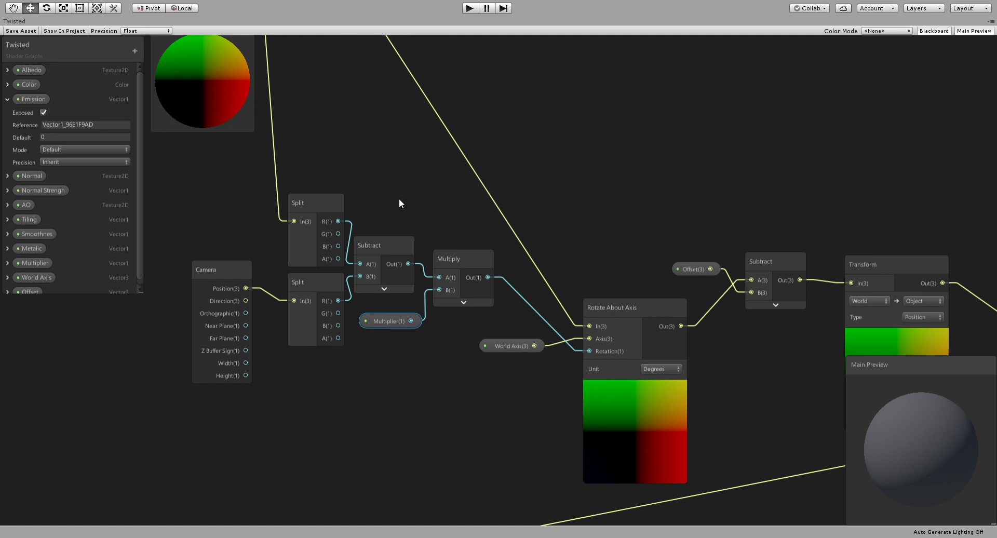
{"action": "mouse_move", "coordinate": [376, 157]}
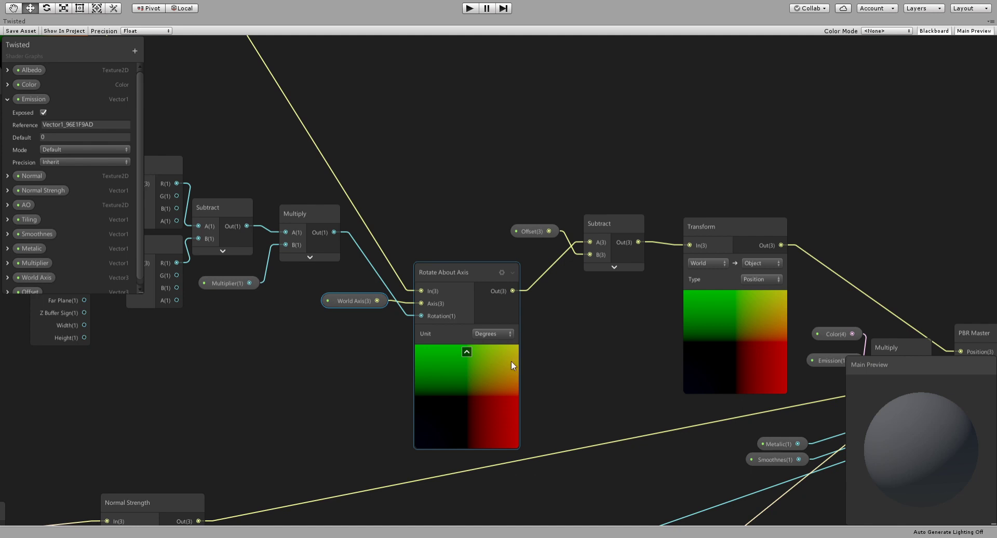
{"action": "mouse_move", "coordinate": [486, 289]}
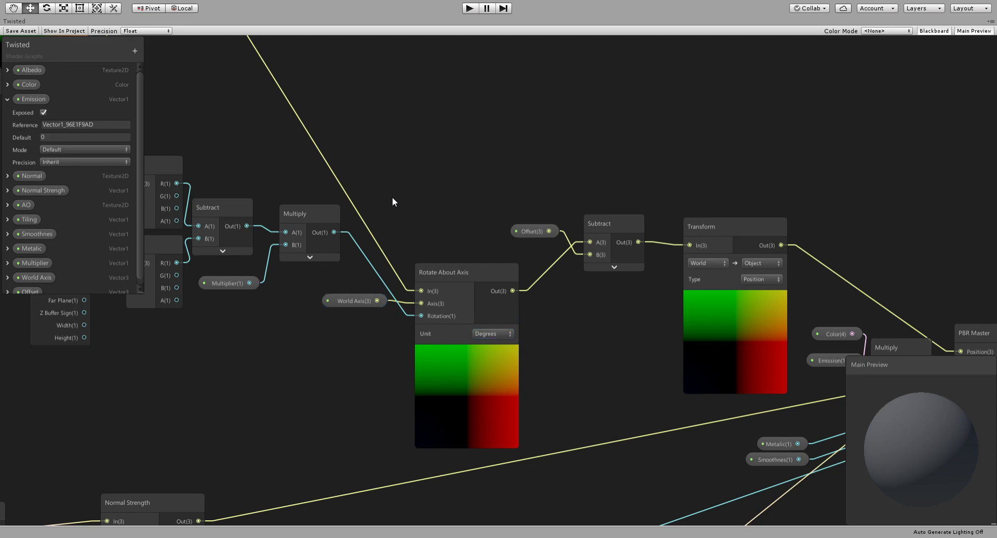
{"action": "left_click_drag", "start_coordinate": [393, 202], "coordinate": [579, 385]}
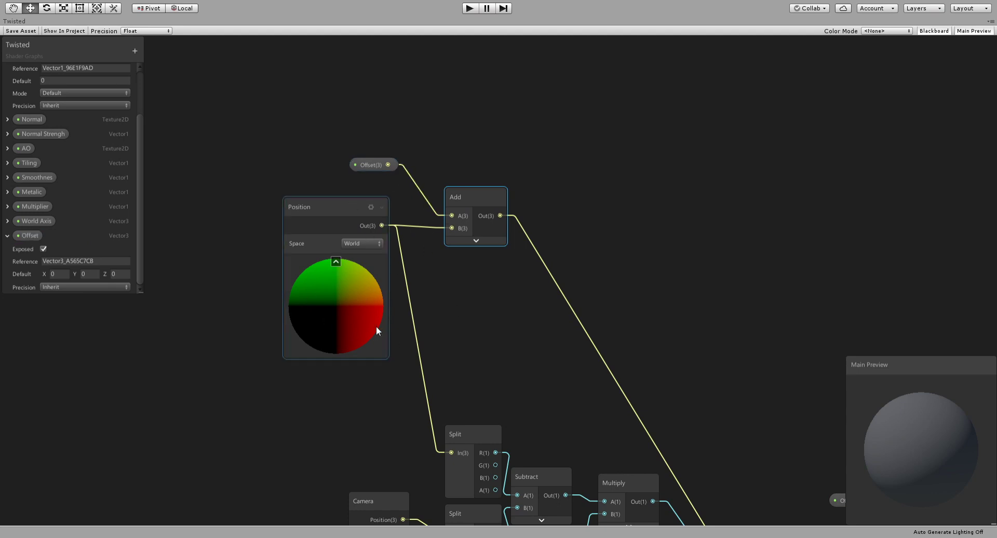
{"action": "mouse_move", "coordinate": [380, 308]}
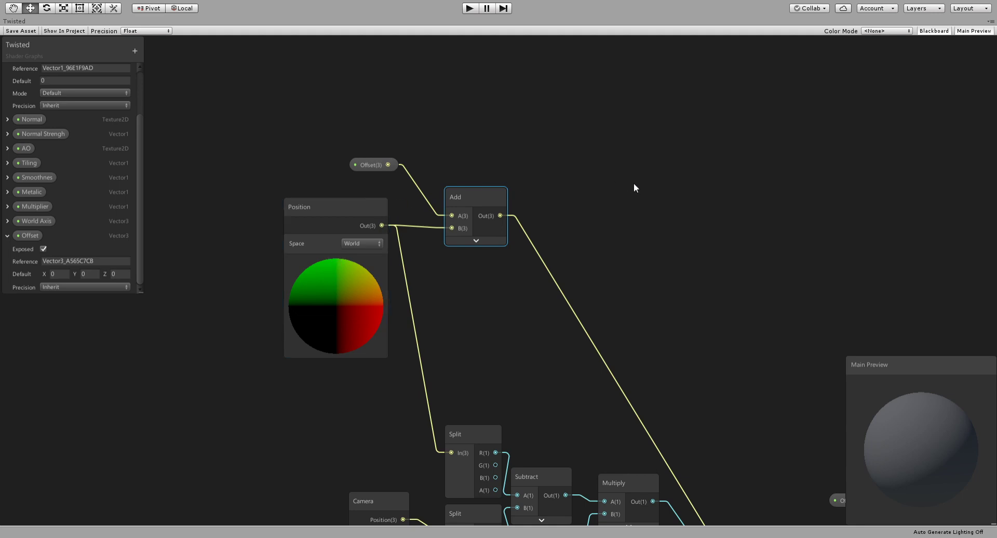
{"action": "mouse_move", "coordinate": [667, 186]}
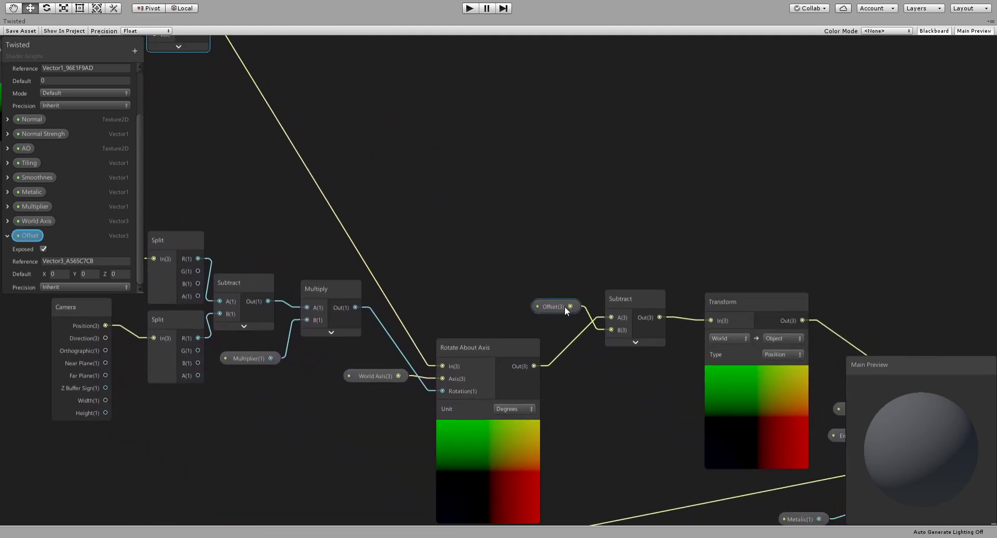
{"action": "left_click", "coordinate": [471, 347]}
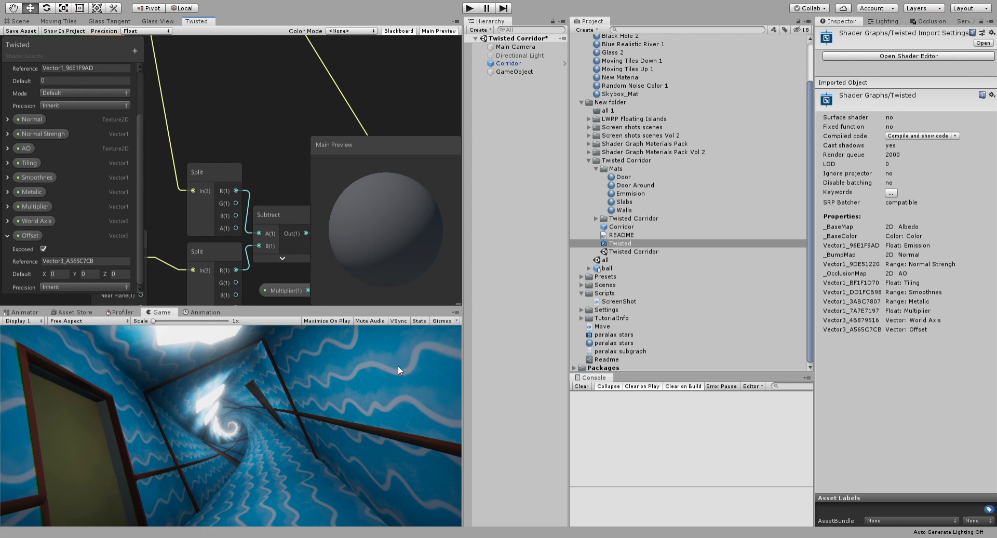
- Select all five corridor materials and lower their Multiplier from 9.14 to 4.98
{"action": "left_click", "coordinate": [622, 177]}
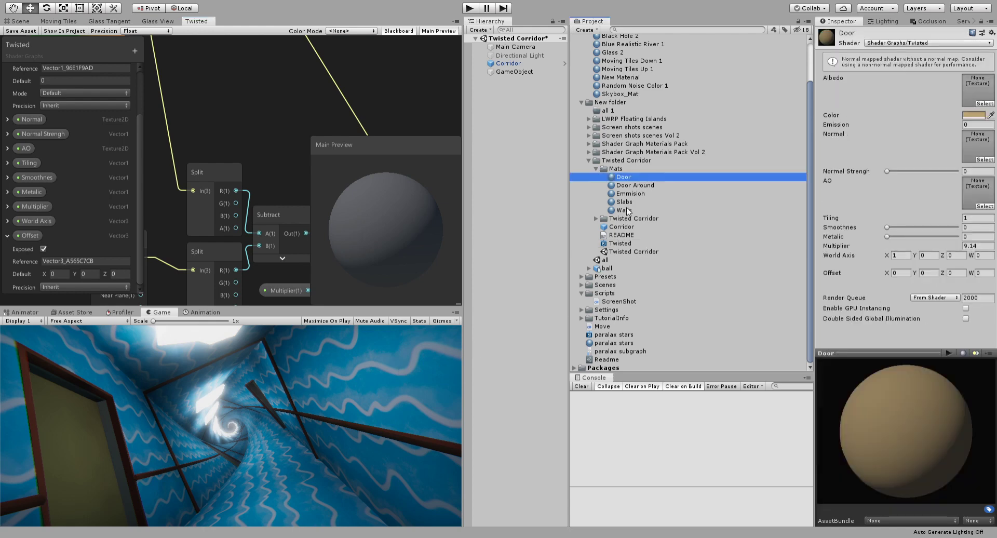
{"action": "left_click", "coordinate": [624, 210]}
{"action": "type", "text": "4.98"}
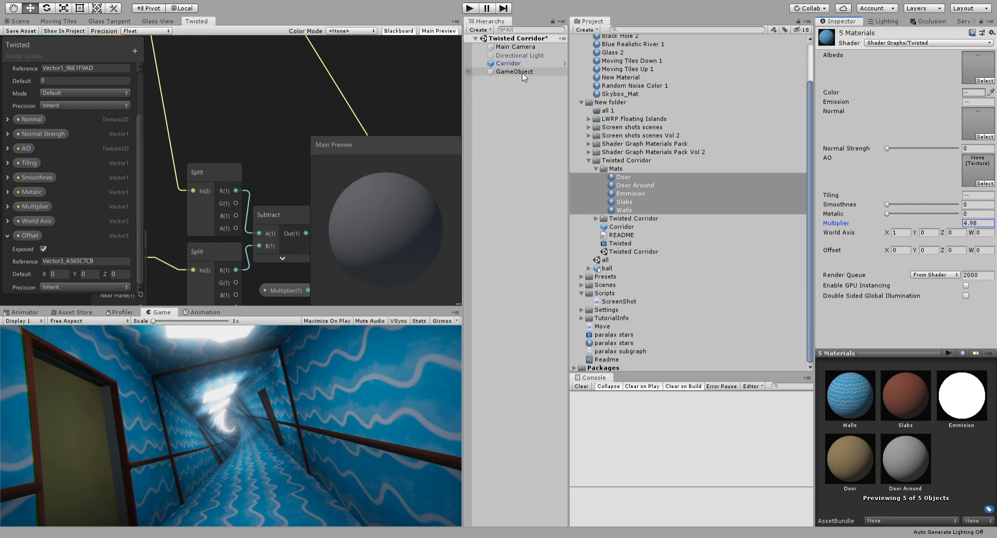
{"action": "left_click", "coordinate": [18, 21]}
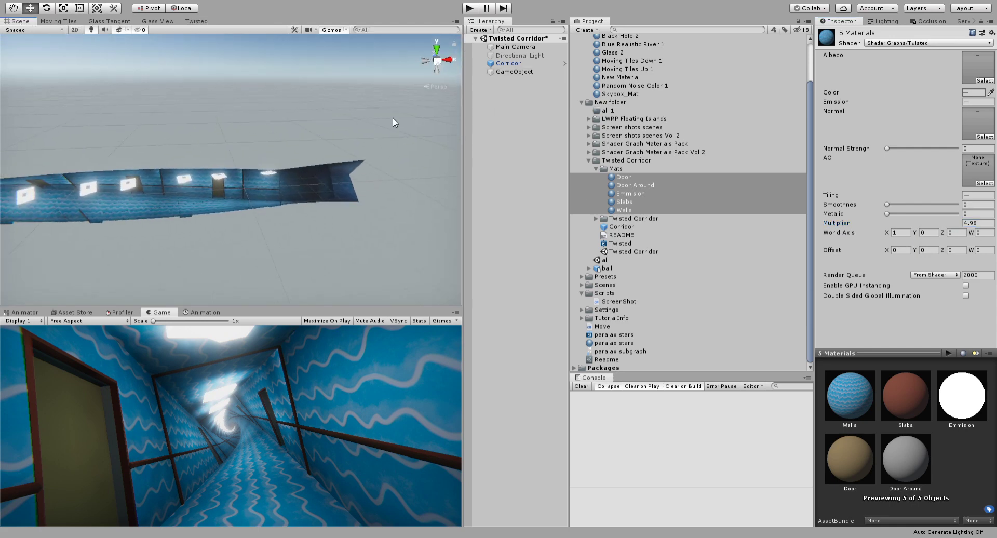
{"action": "left_click", "coordinate": [508, 63]}
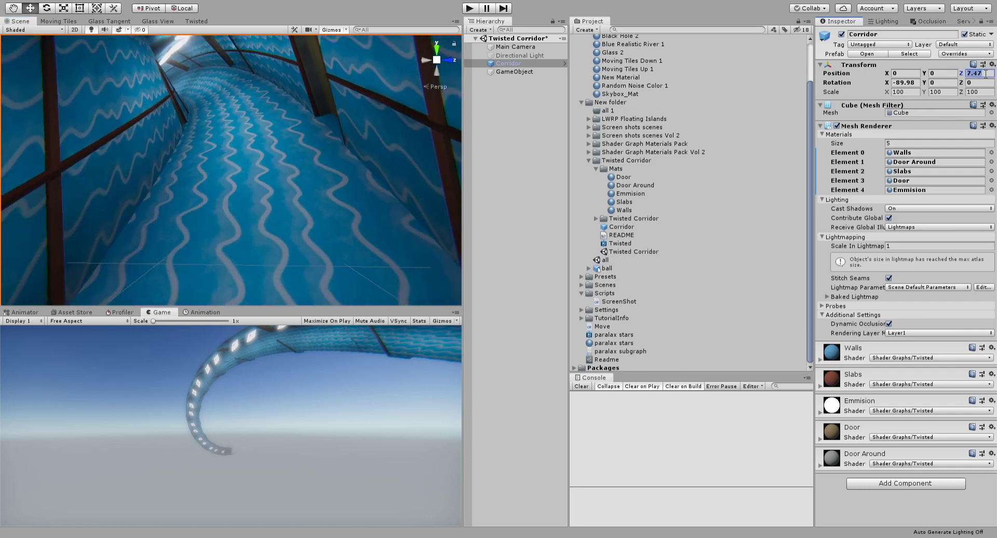
- Give all five corridor materials an Offset Z of -7.47, then reselect the Corridor object
{"action": "left_click", "coordinate": [623, 176]}
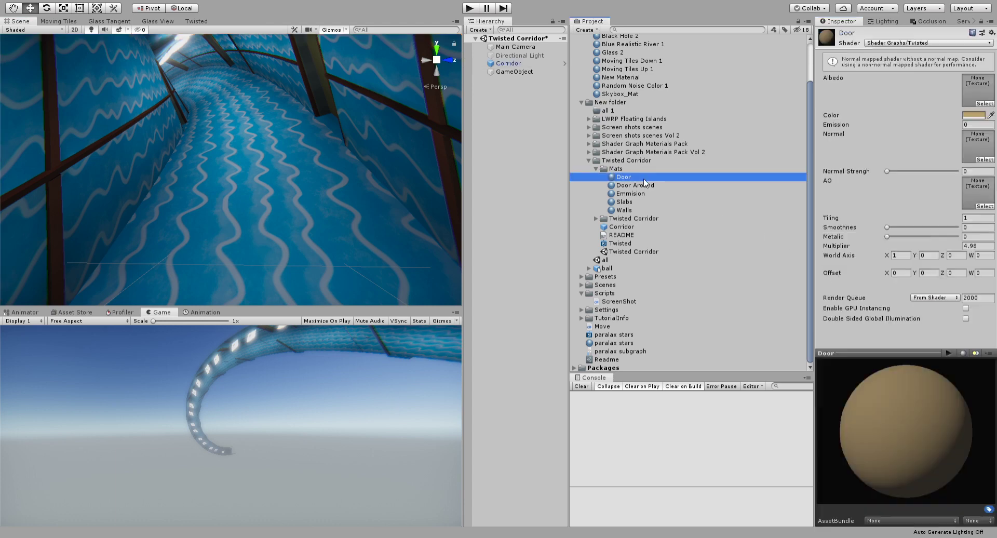
{"action": "left_click", "coordinate": [624, 210]}
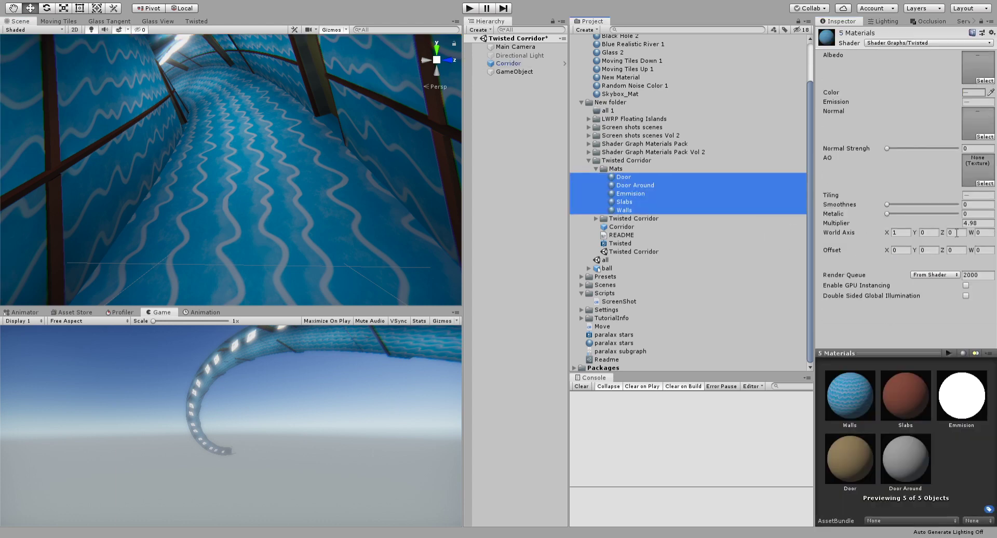
{"action": "type", "text": "7.47"}
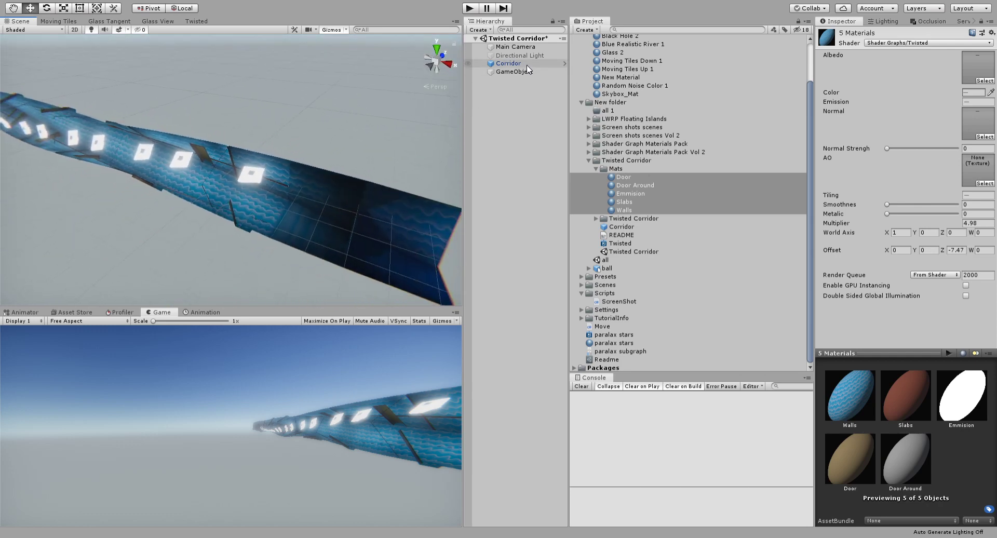
{"action": "left_click", "coordinate": [508, 63]}
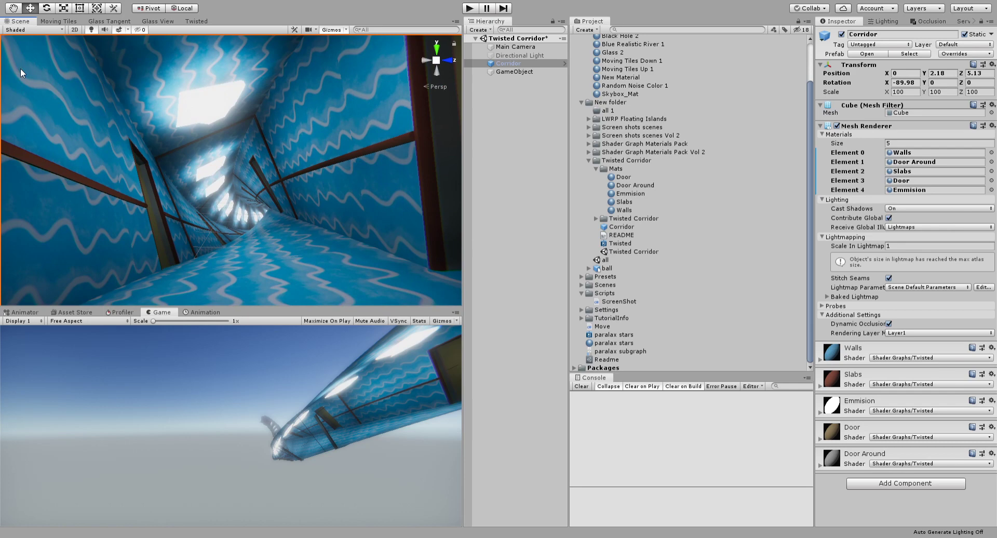
{"action": "mouse_move", "coordinate": [321, 152]}
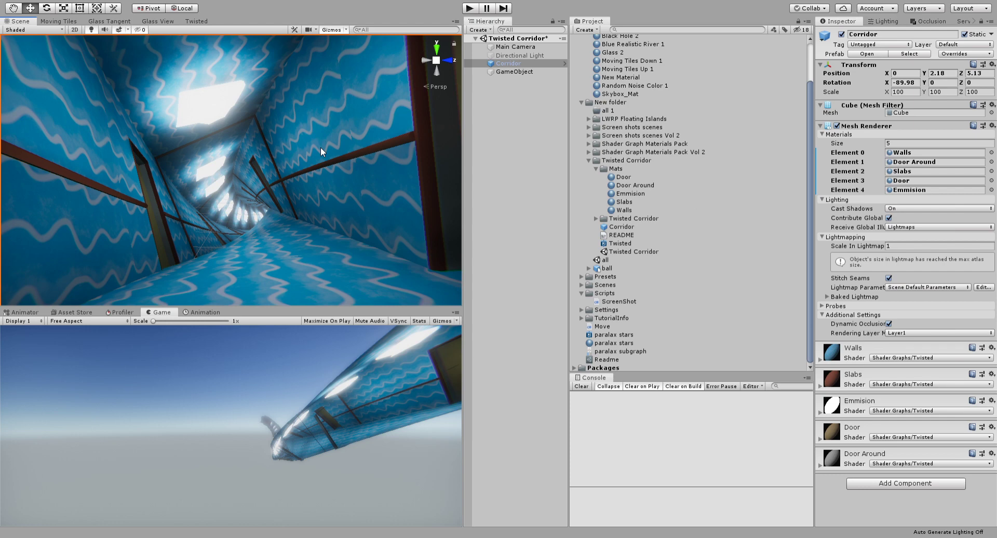
{"action": "mouse_move", "coordinate": [389, 161]}
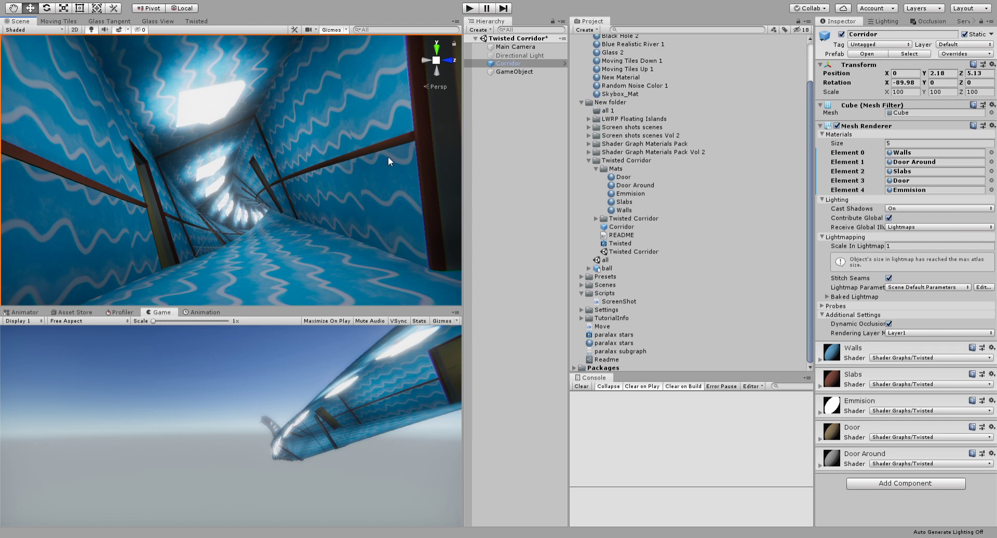